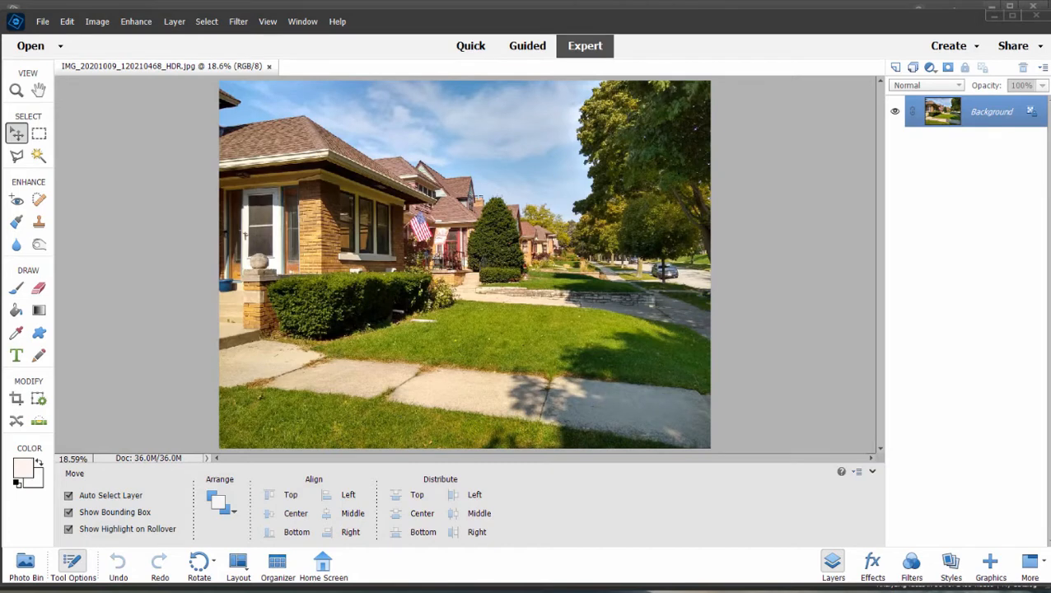
{"action": "mouse_move", "coordinate": [50, 175]}
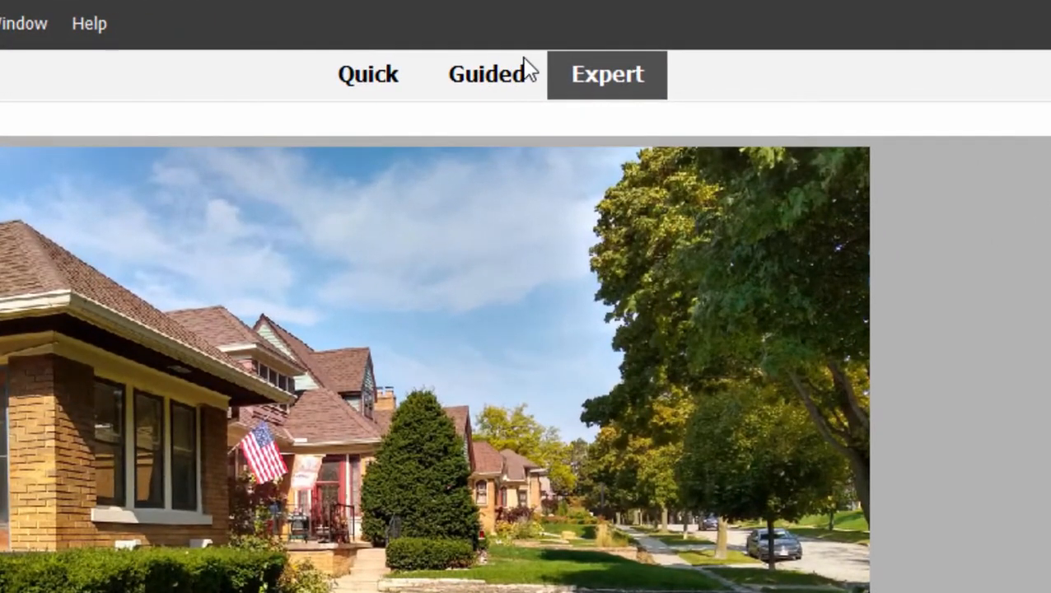
{"action": "mouse_move", "coordinate": [486, 82]}
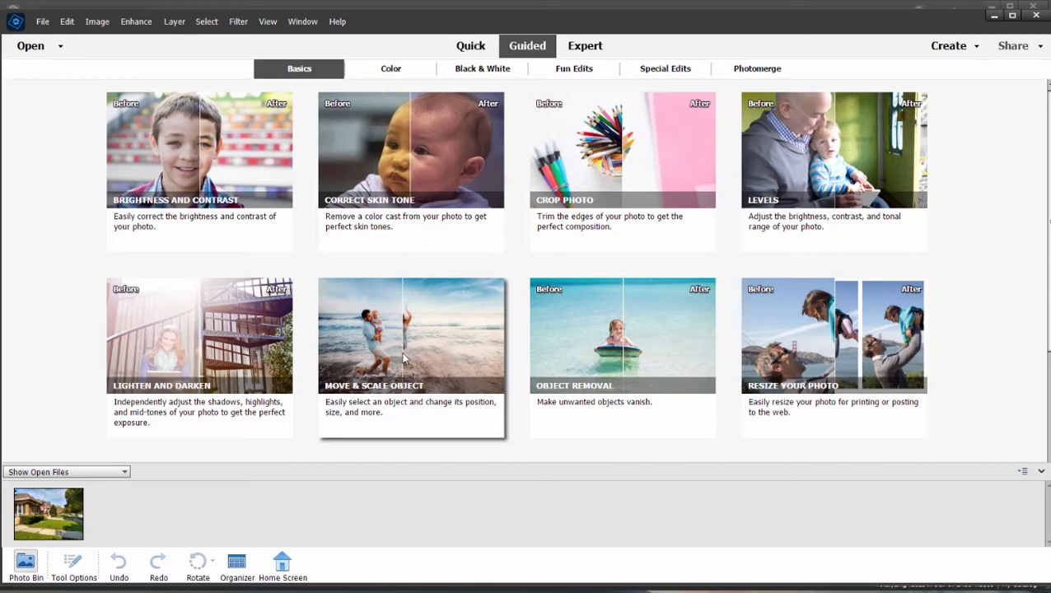
Browse the Color and Black & White guided edit categories, ending on Special Edits.
{"action": "scroll", "scroll_direction": "down", "scroll_amount": 3}
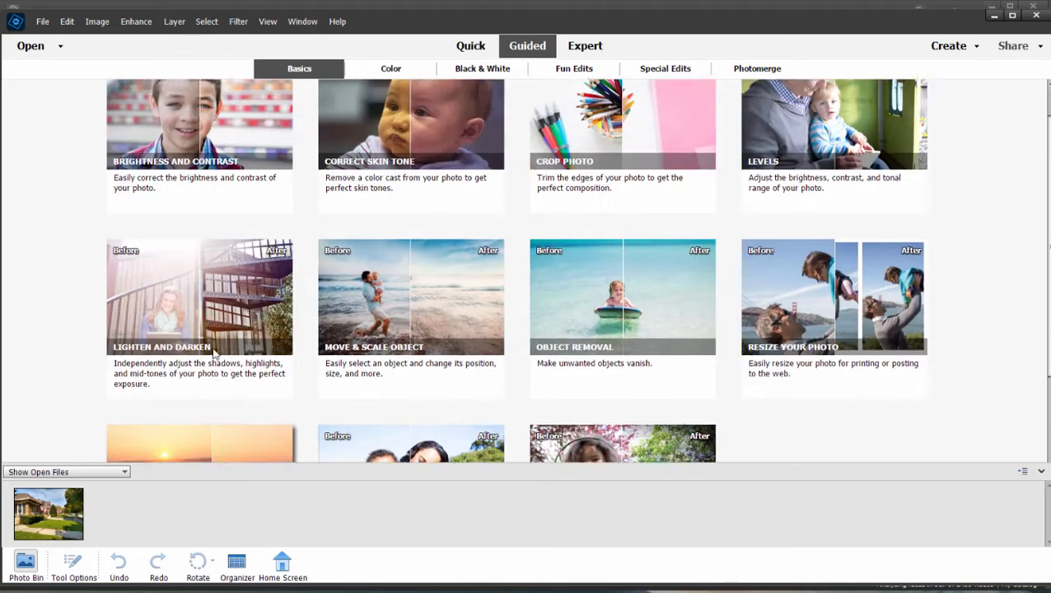
{"action": "scroll", "scroll_direction": "down", "scroll_amount": 3}
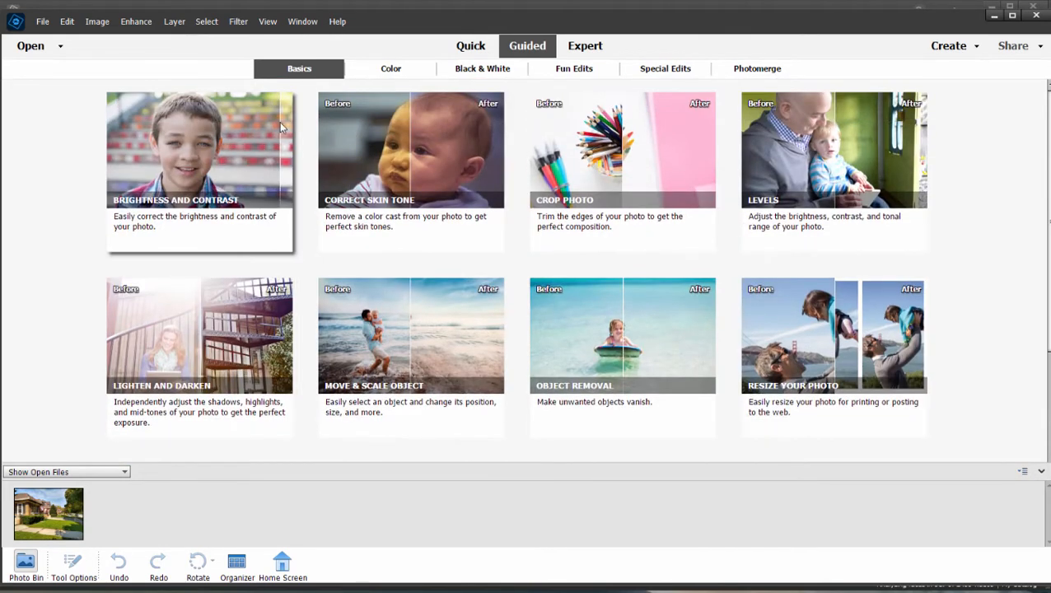
{"action": "left_click", "coordinate": [390, 68]}
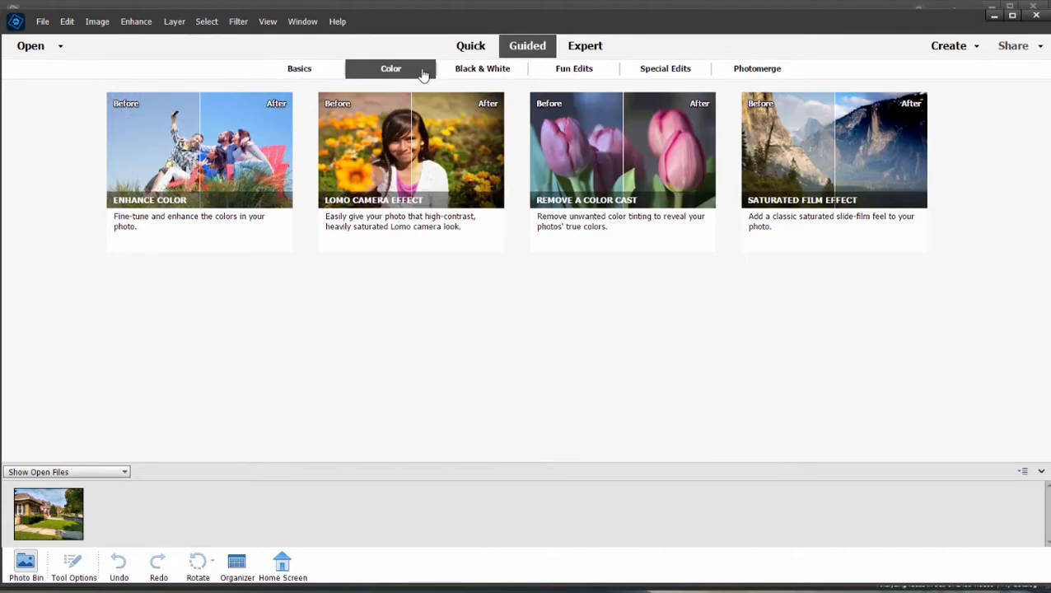
{"action": "left_click", "coordinate": [482, 69]}
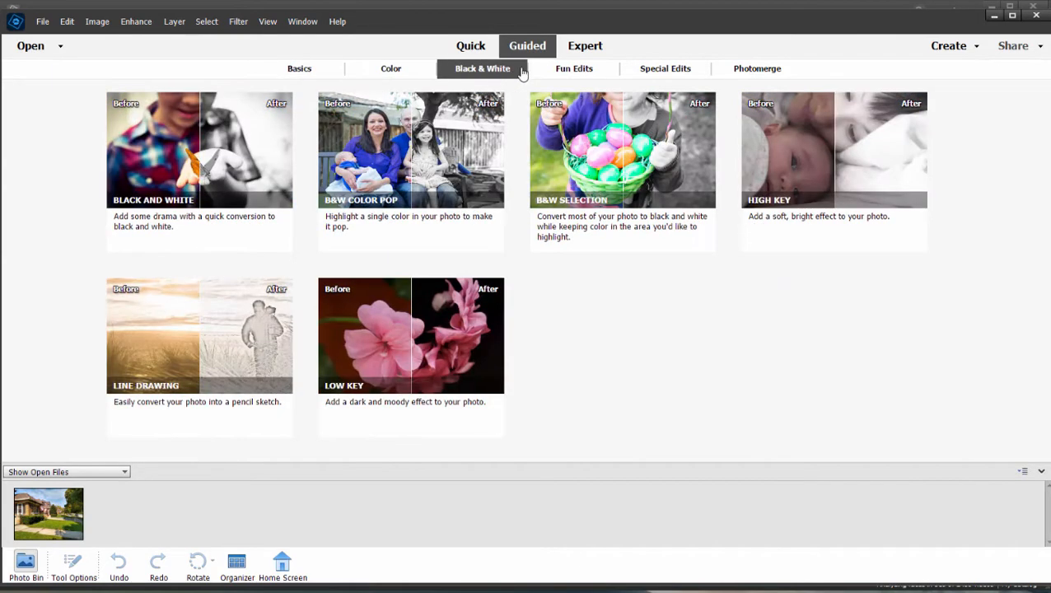
{"action": "mouse_move", "coordinate": [674, 85]}
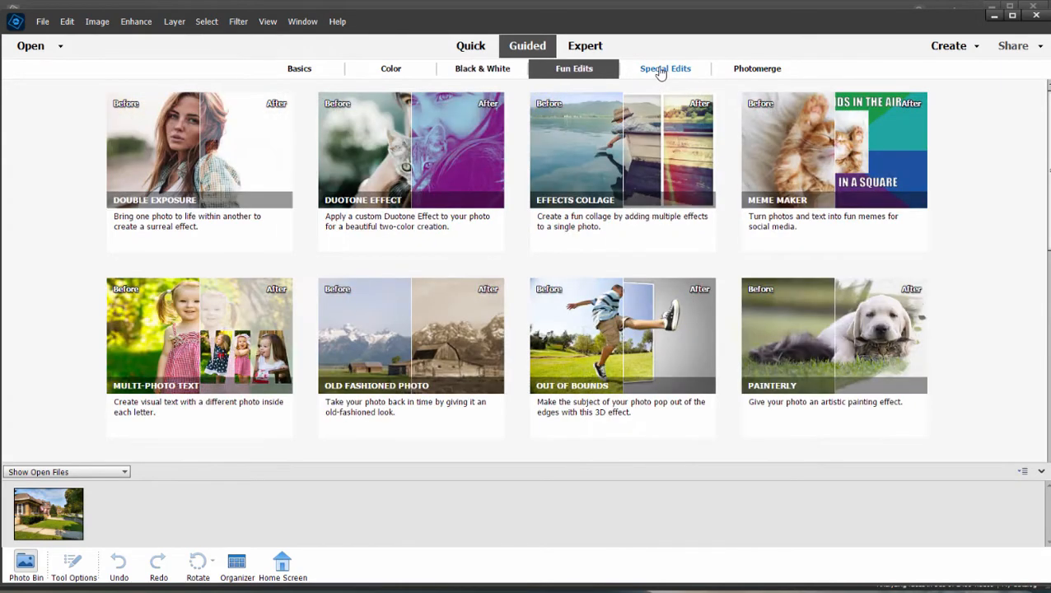
{"action": "mouse_move", "coordinate": [659, 72]}
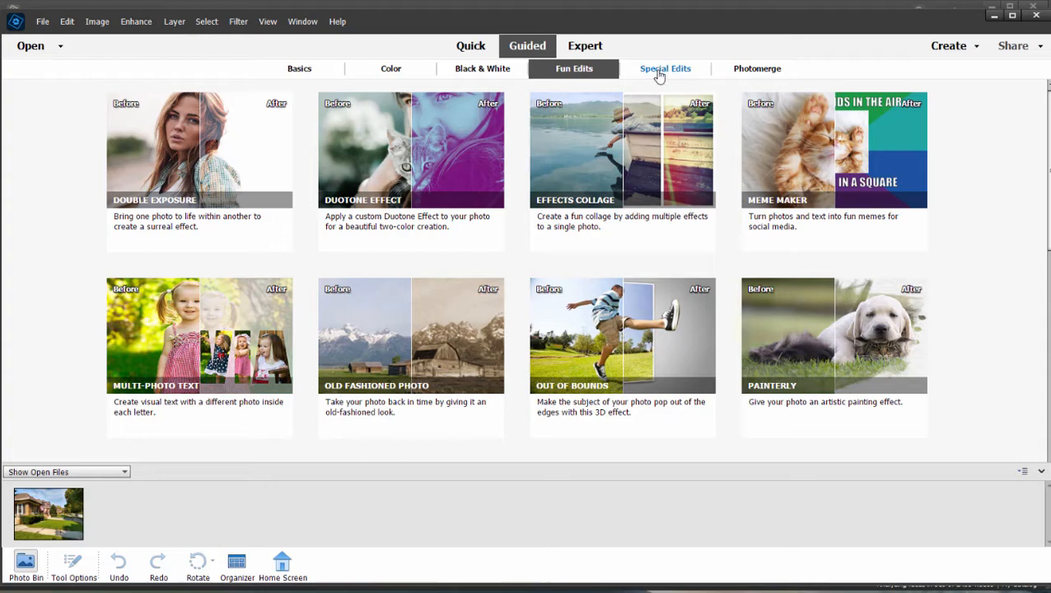
{"action": "left_click", "coordinate": [665, 69]}
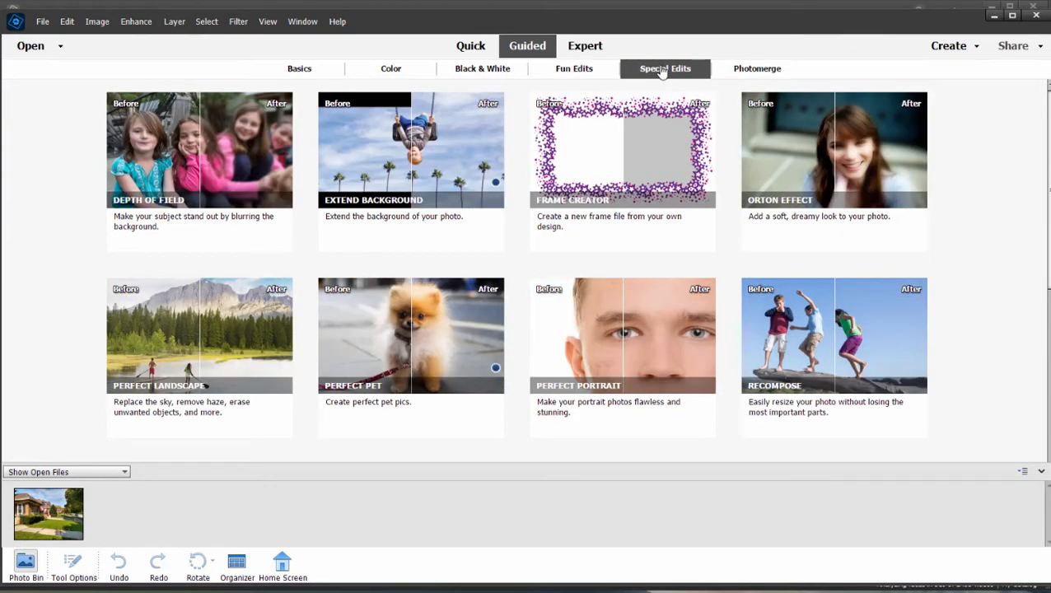
{"action": "mouse_move", "coordinate": [659, 66]}
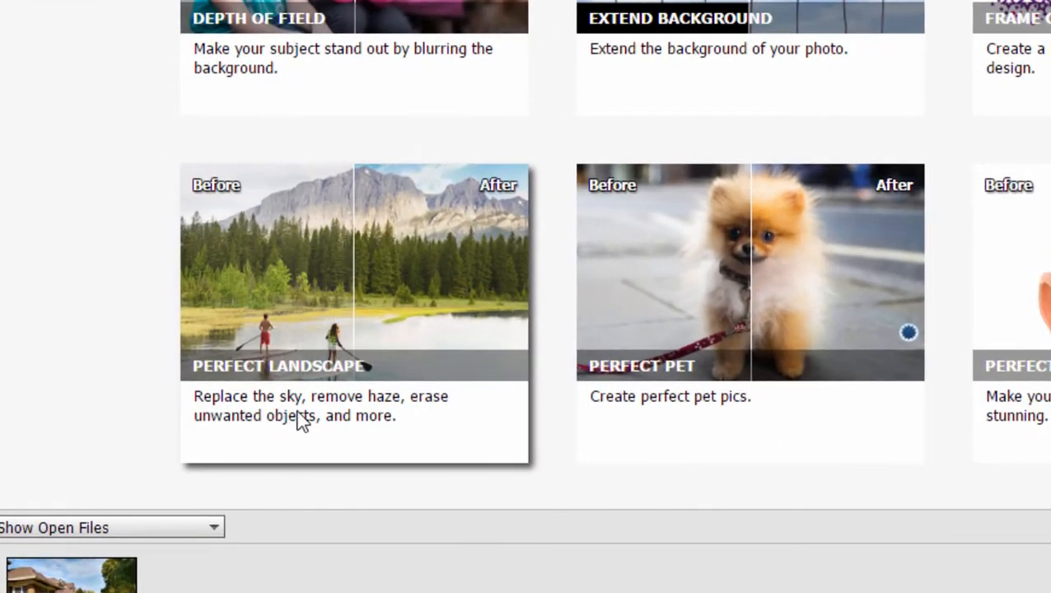
{"action": "mouse_move", "coordinate": [478, 395]}
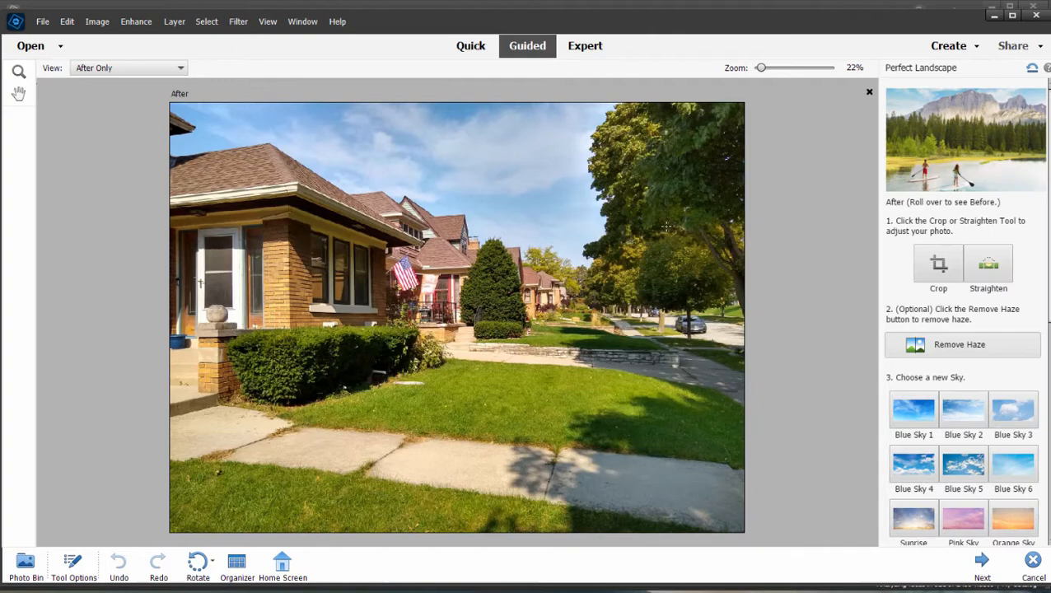
{"action": "mouse_move", "coordinate": [248, 82]}
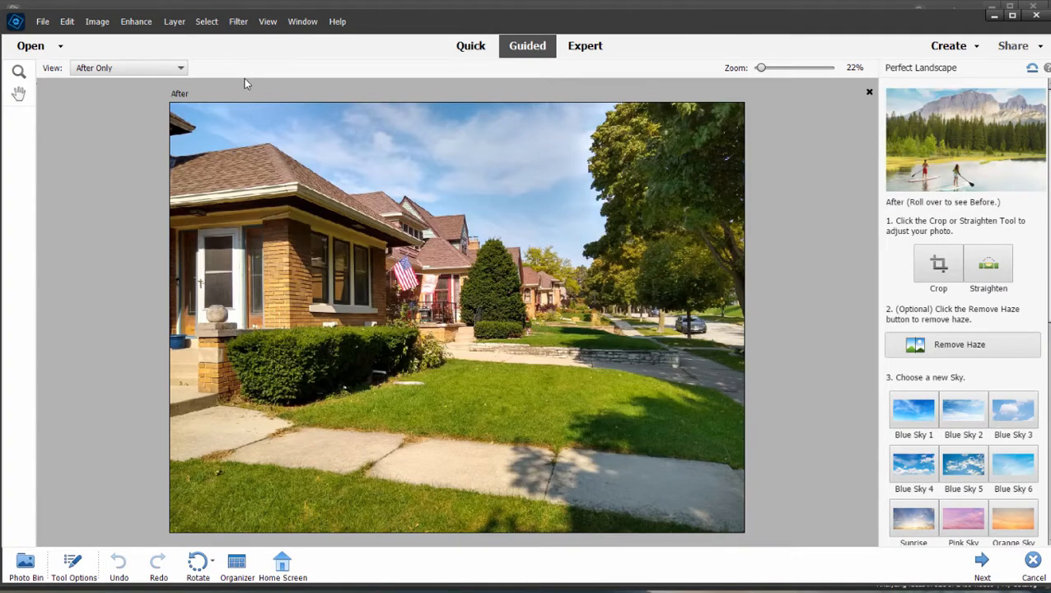
{"action": "mouse_move", "coordinate": [814, 202]}
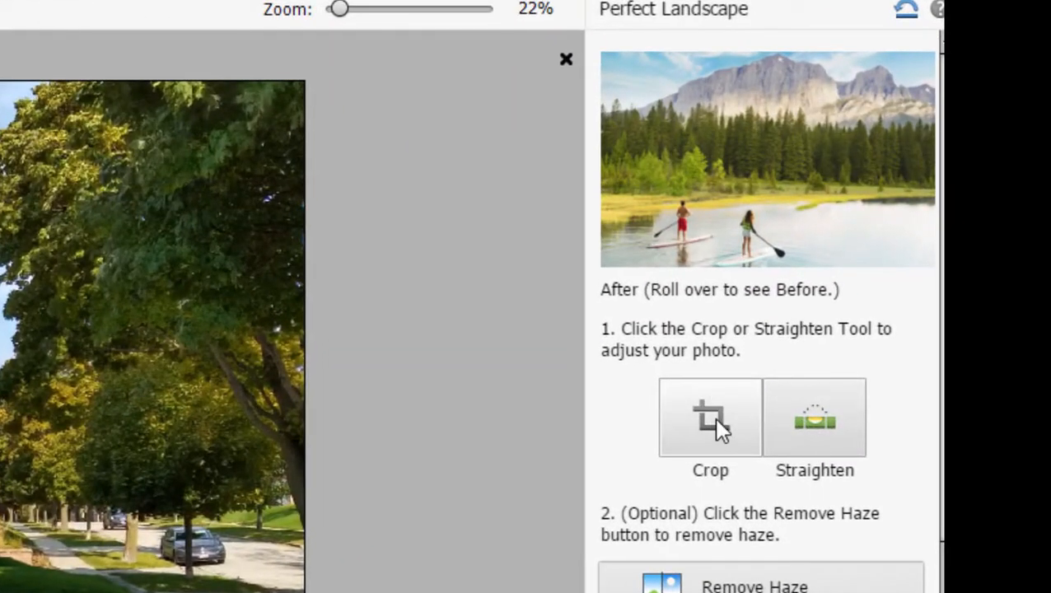
{"action": "left_click", "coordinate": [710, 417]}
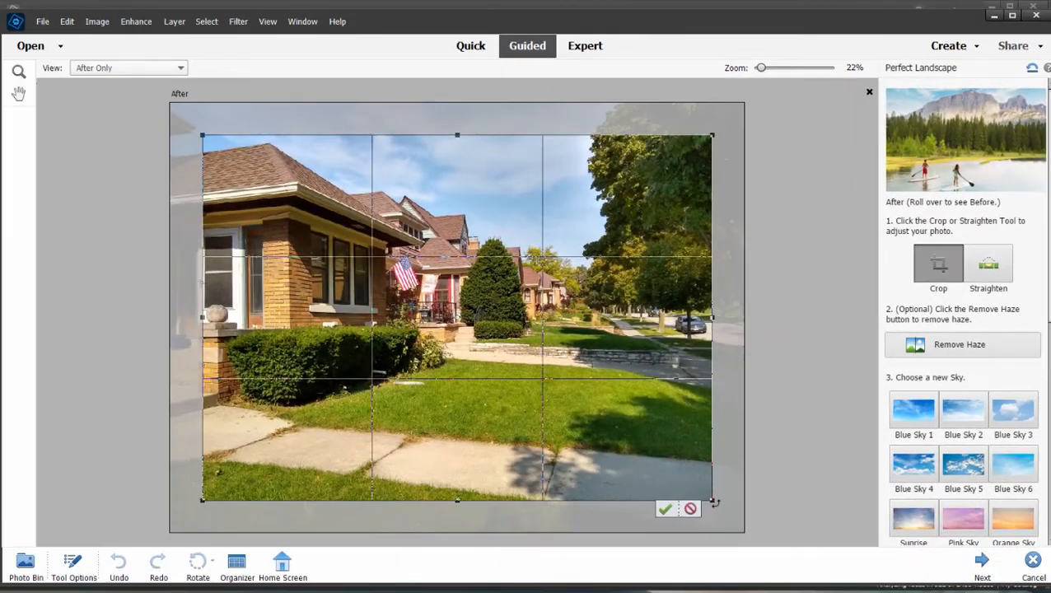
{"action": "left_click", "coordinate": [665, 508]}
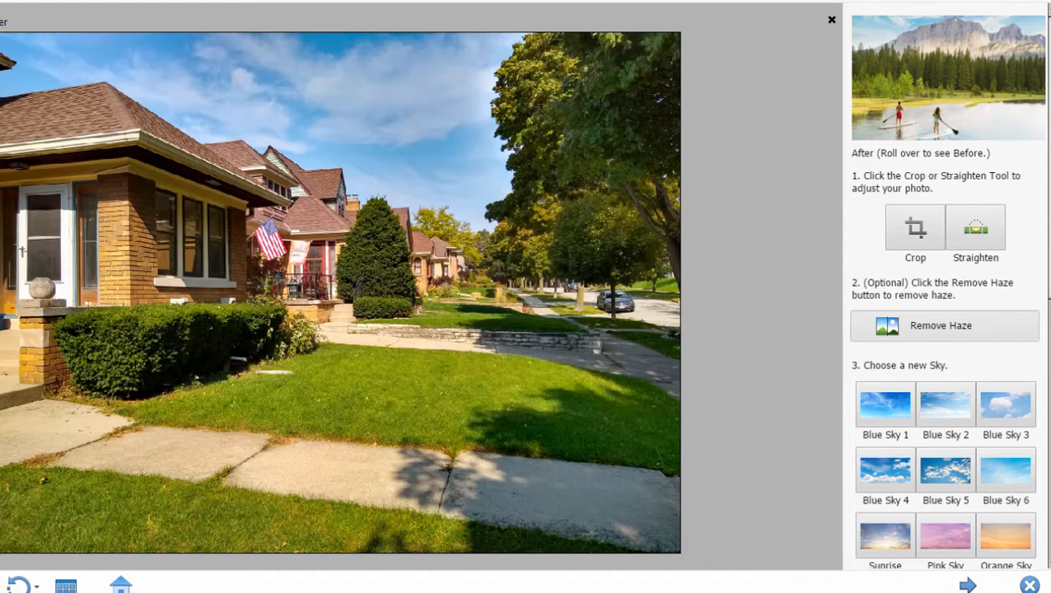
Swap the street photo's sky for the Blue Sky 3 preset in Perfect Landscape.
{"action": "scroll", "scroll_direction": "down", "scroll_amount": 3}
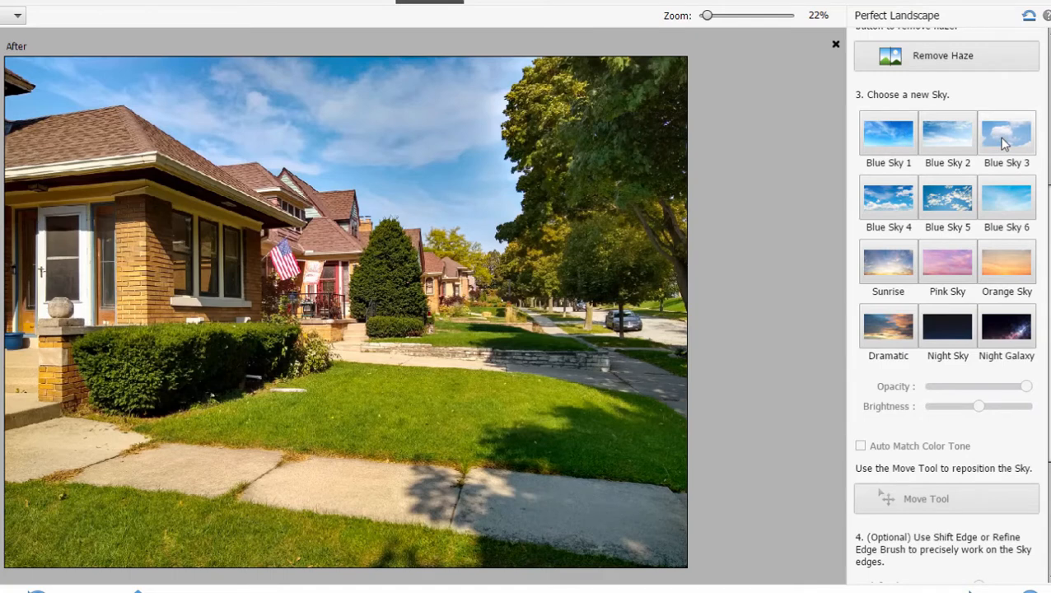
{"action": "mouse_move", "coordinate": [1008, 138]}
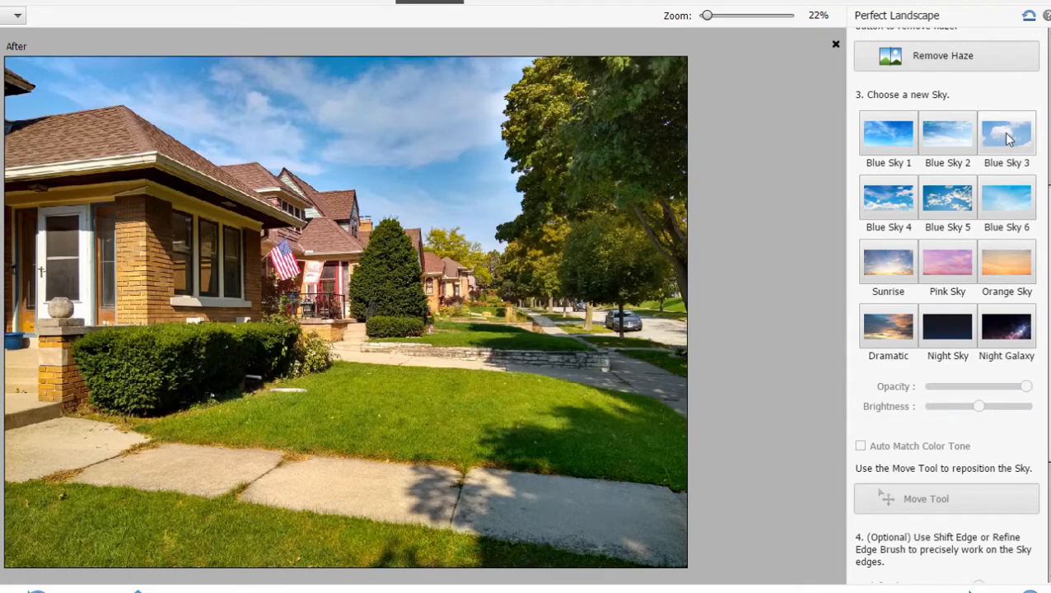
{"action": "left_click", "coordinate": [1006, 134]}
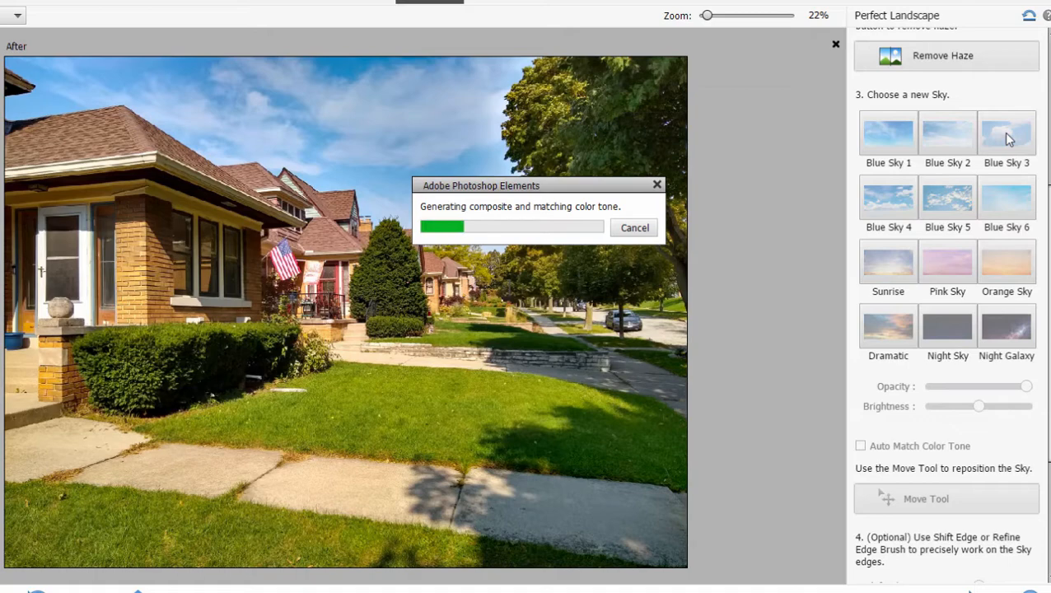
{"action": "left_click", "coordinate": [1006, 133]}
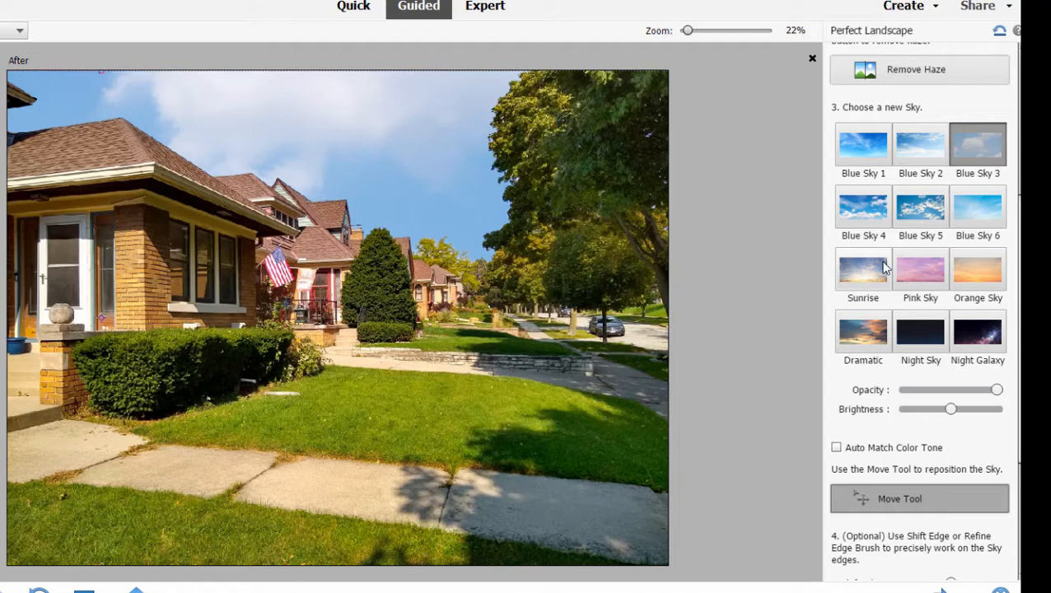
{"action": "mouse_move", "coordinate": [869, 276]}
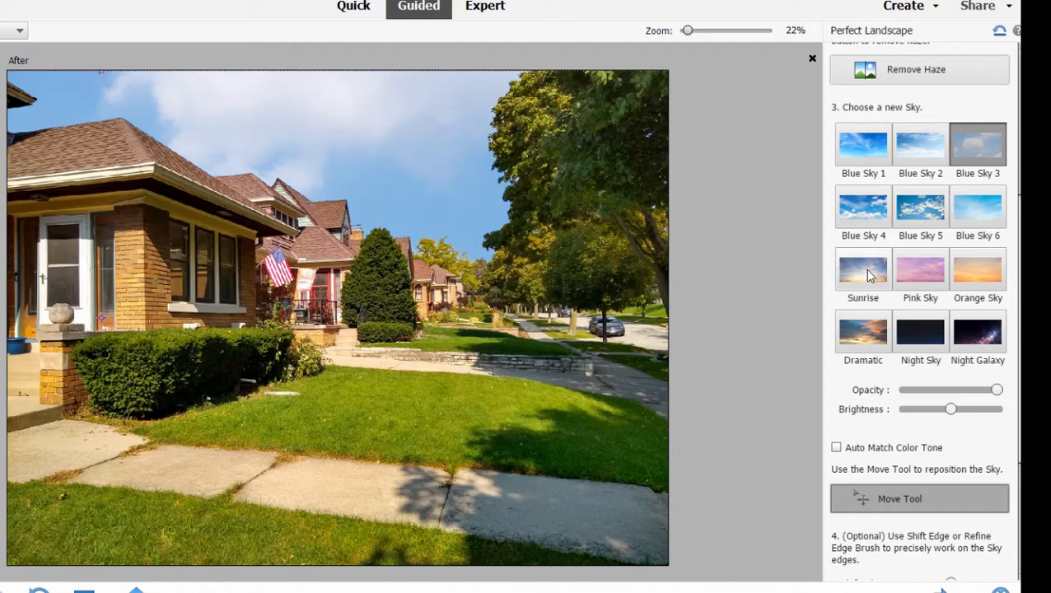
Apply the Sunrise sky and turn on Auto Match Color Tone.
{"action": "left_click", "coordinate": [862, 269]}
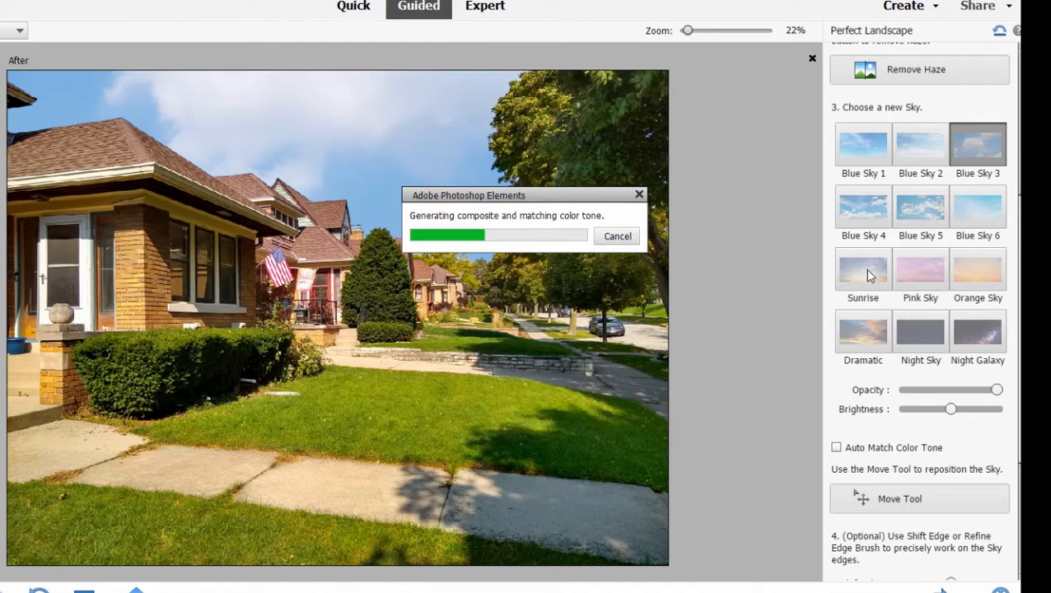
{"action": "left_click", "coordinate": [863, 269]}
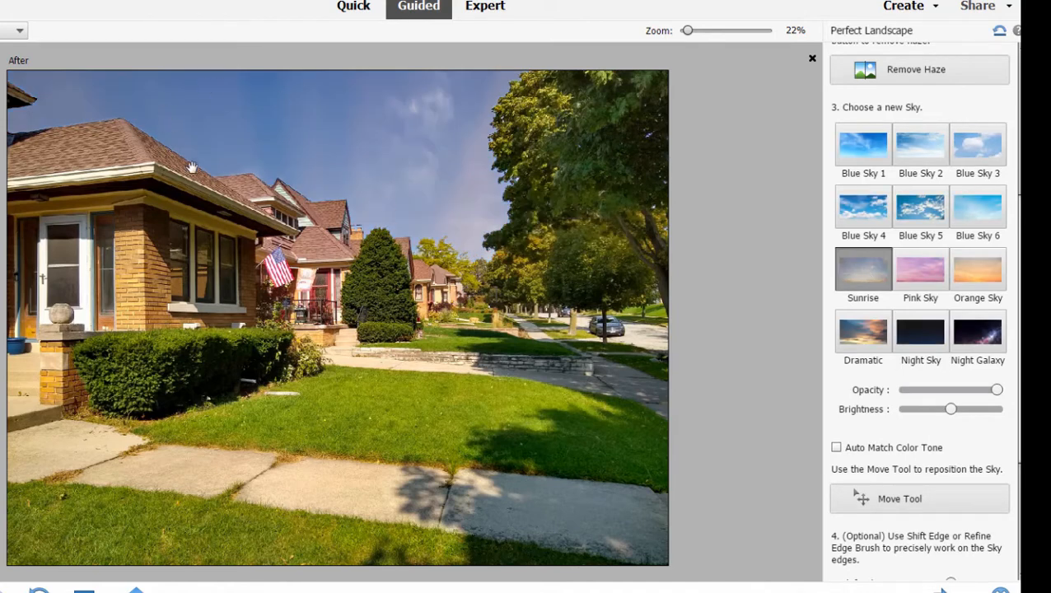
{"action": "mouse_move", "coordinate": [369, 139]}
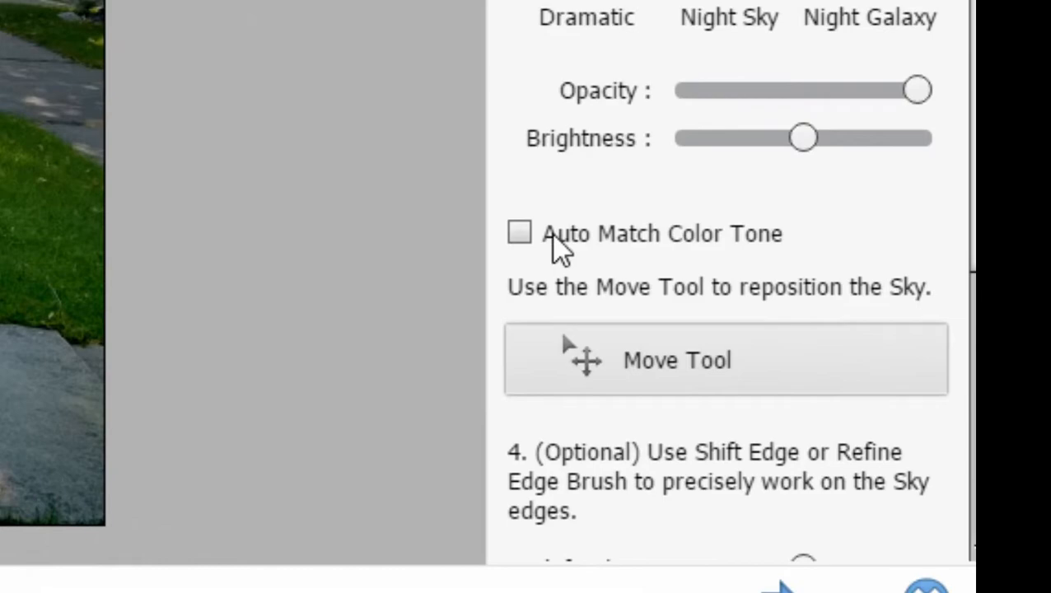
{"action": "left_click", "coordinate": [519, 233]}
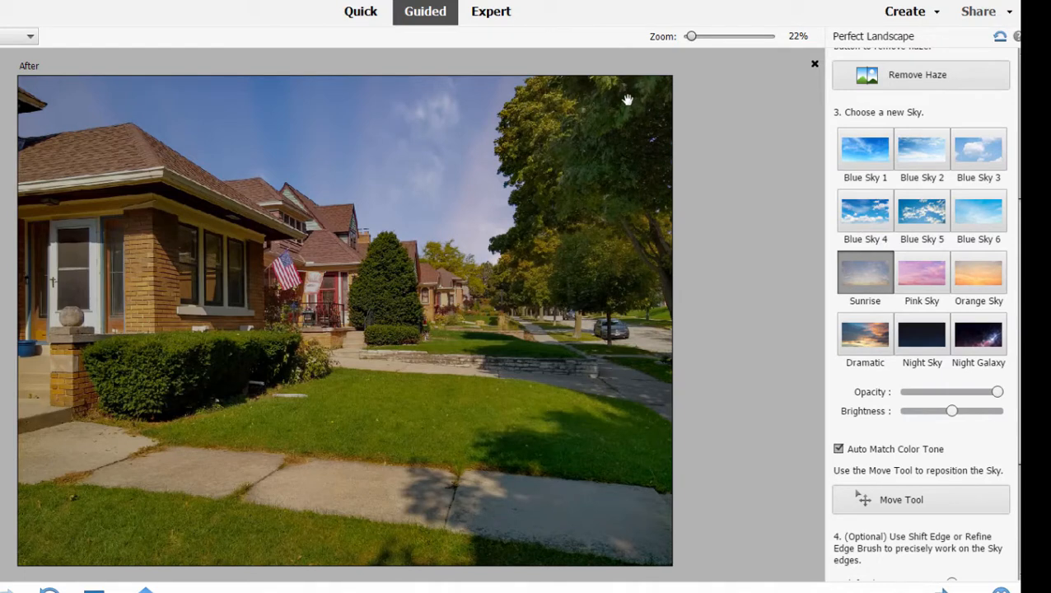
{"action": "mouse_move", "coordinate": [637, 217]}
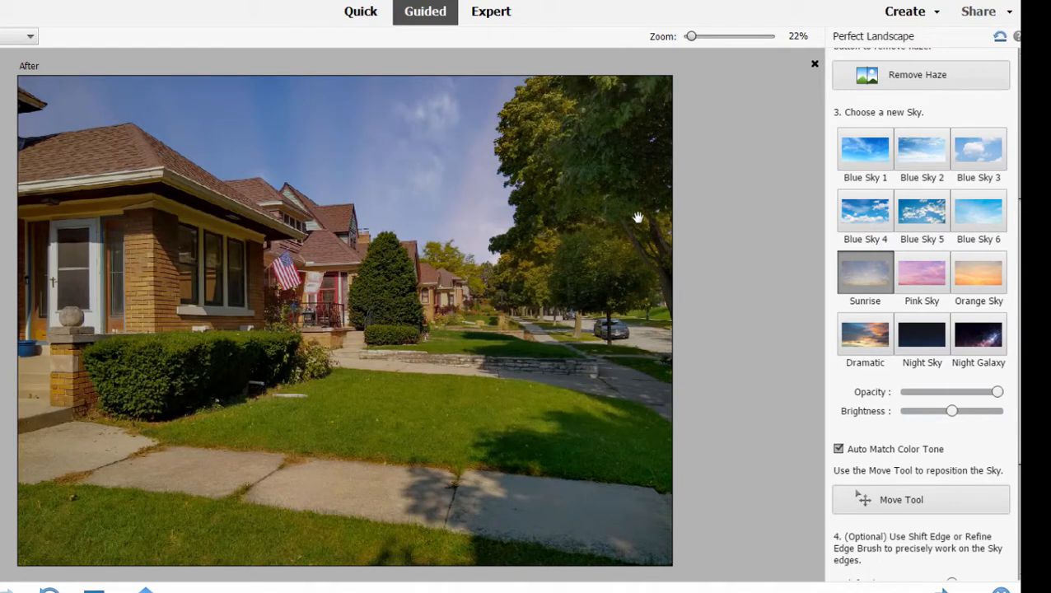
{"action": "mouse_move", "coordinate": [515, 119]}
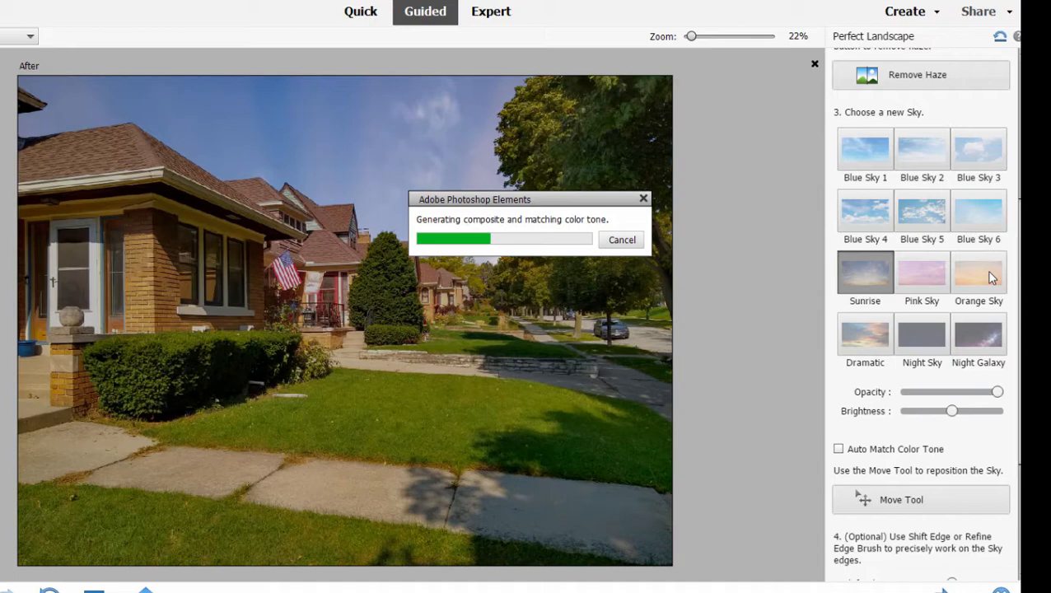
Apply the Orange Sky preset and re-enable Auto Match Color Tone for the foreground.
{"action": "left_click", "coordinate": [978, 273]}
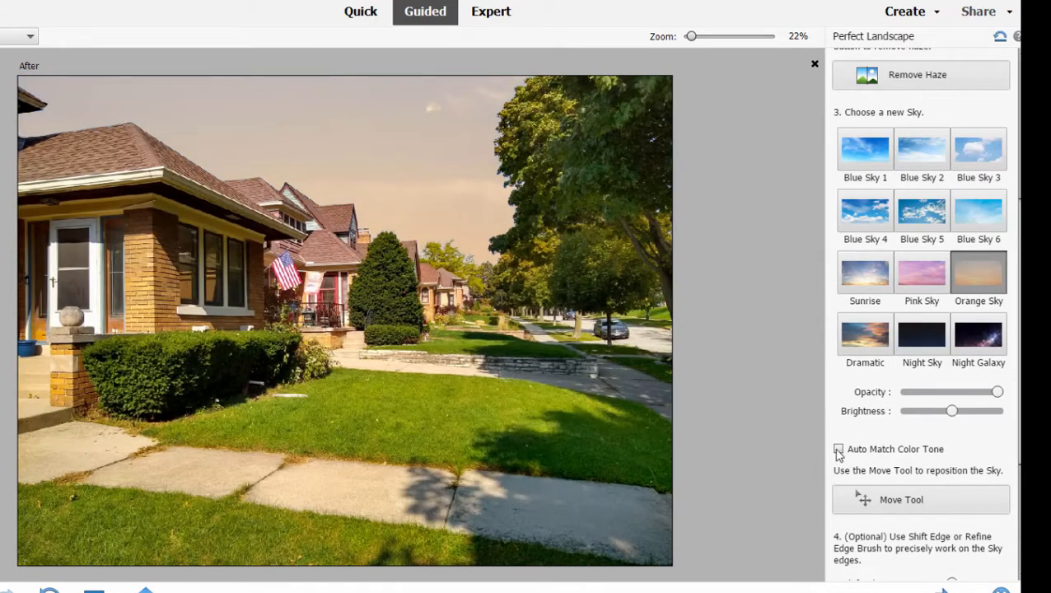
{"action": "left_click", "coordinate": [838, 449]}
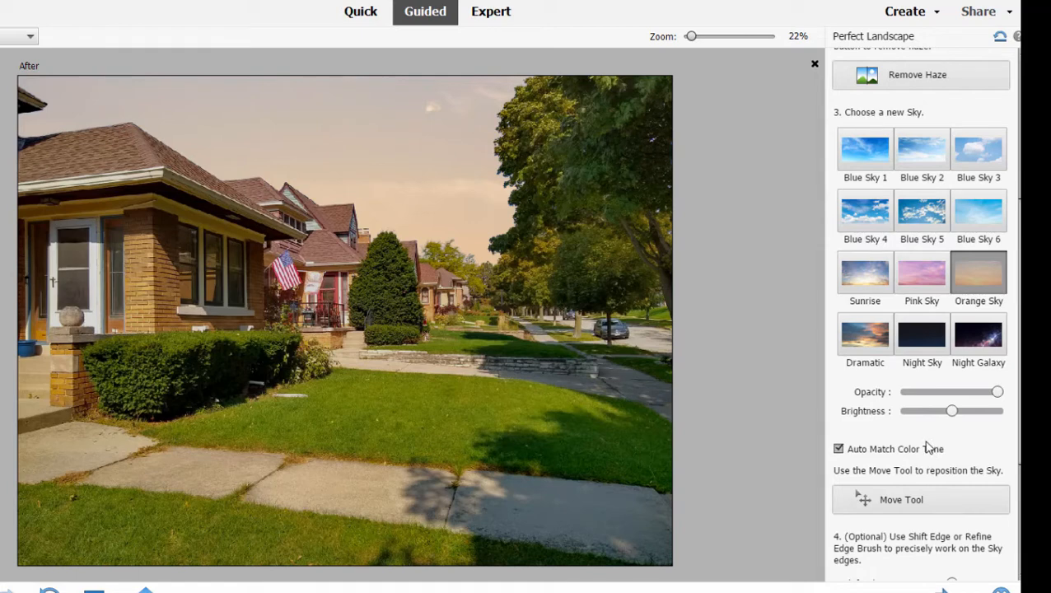
{"action": "scroll", "scroll_direction": "down", "scroll_amount": 3}
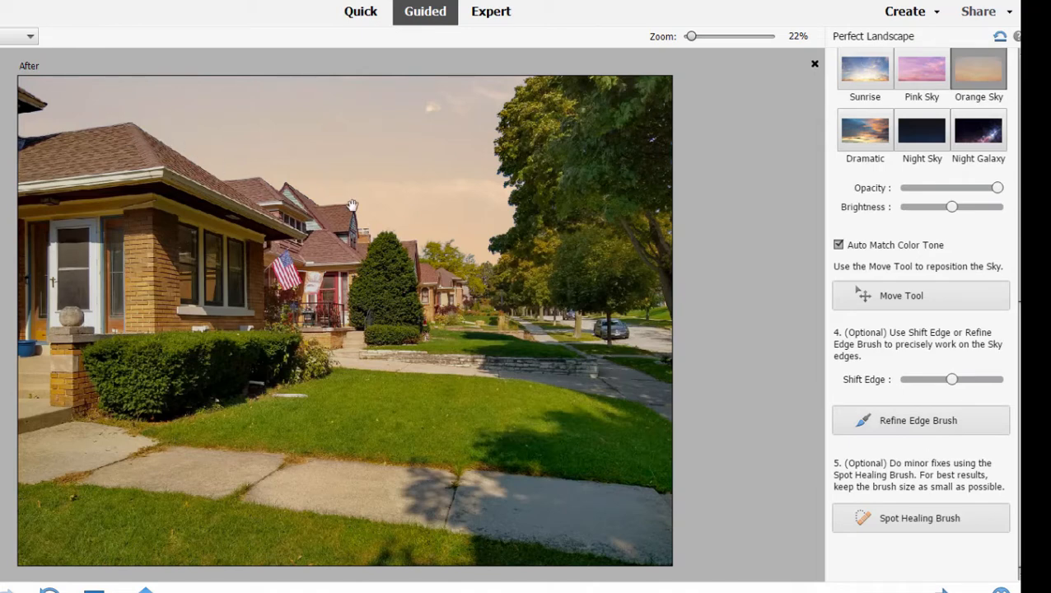
{"action": "mouse_move", "coordinate": [332, 240]}
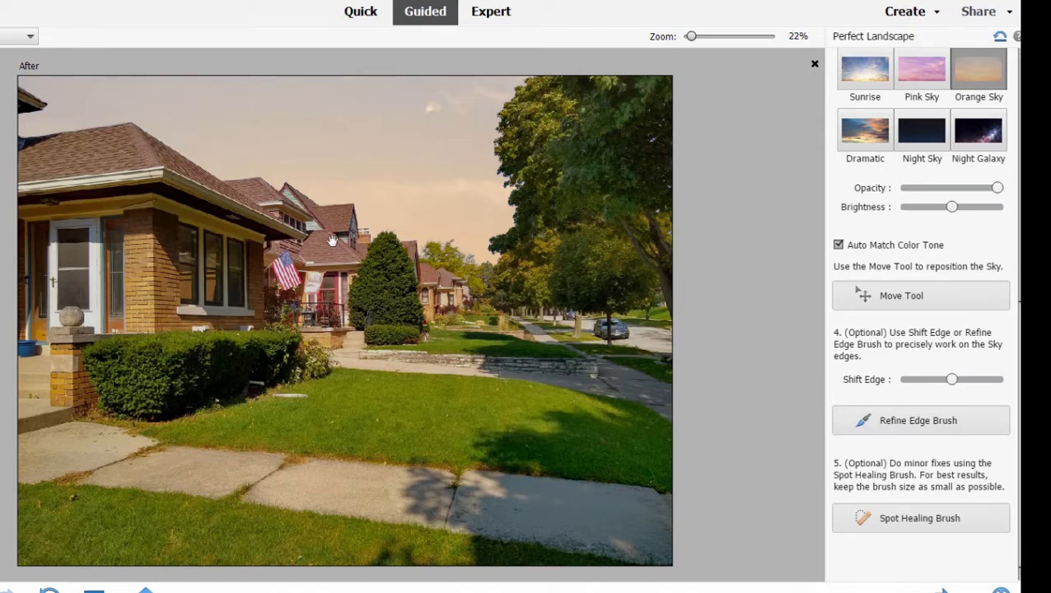
{"action": "mouse_move", "coordinate": [226, 214]}
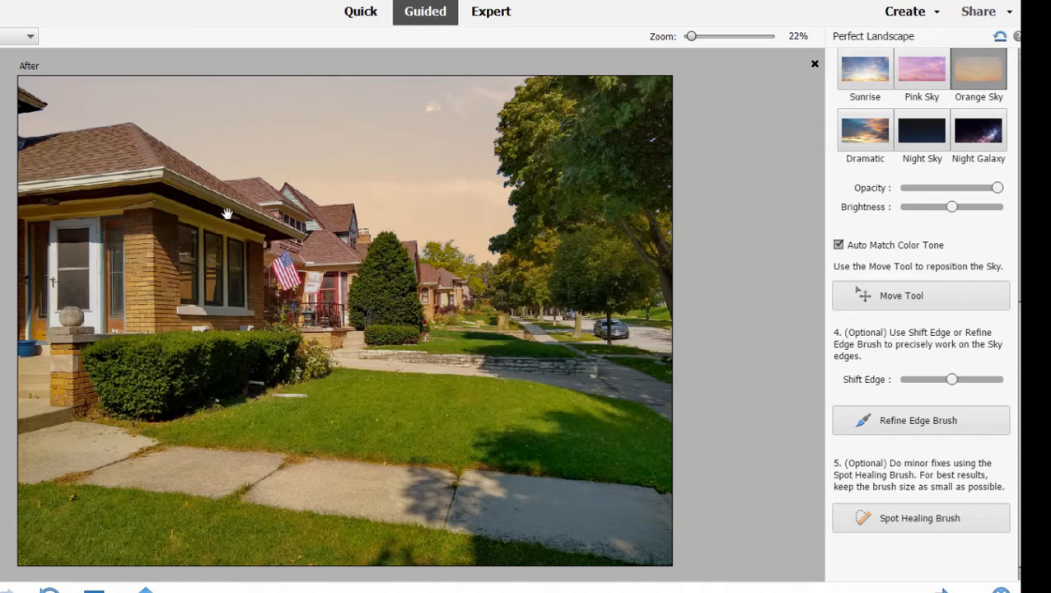
{"action": "mouse_move", "coordinate": [592, 135]}
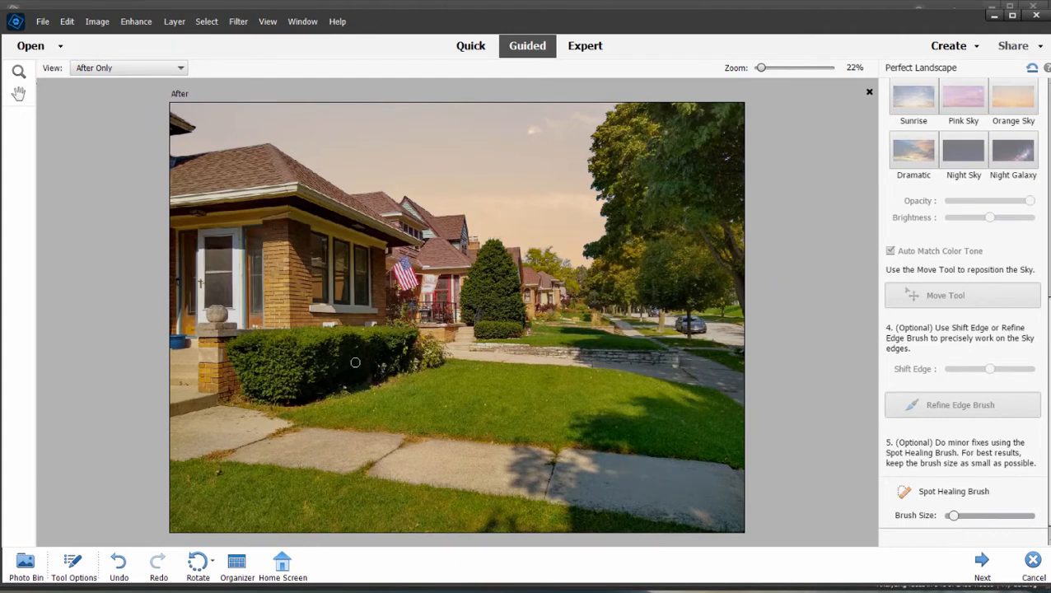
{"action": "mouse_move", "coordinate": [497, 408]}
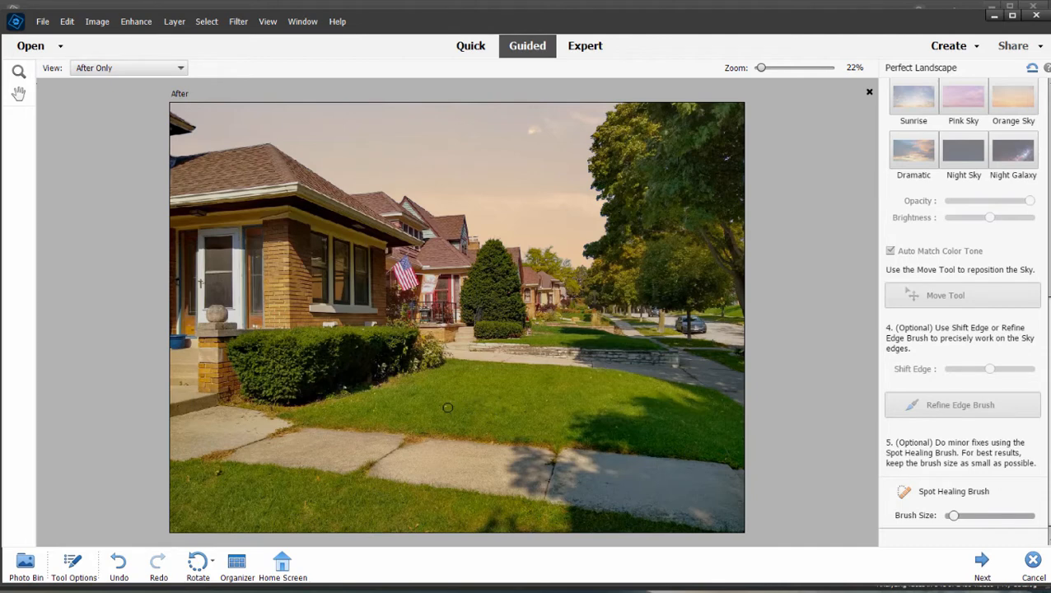
{"action": "mouse_move", "coordinate": [554, 392]}
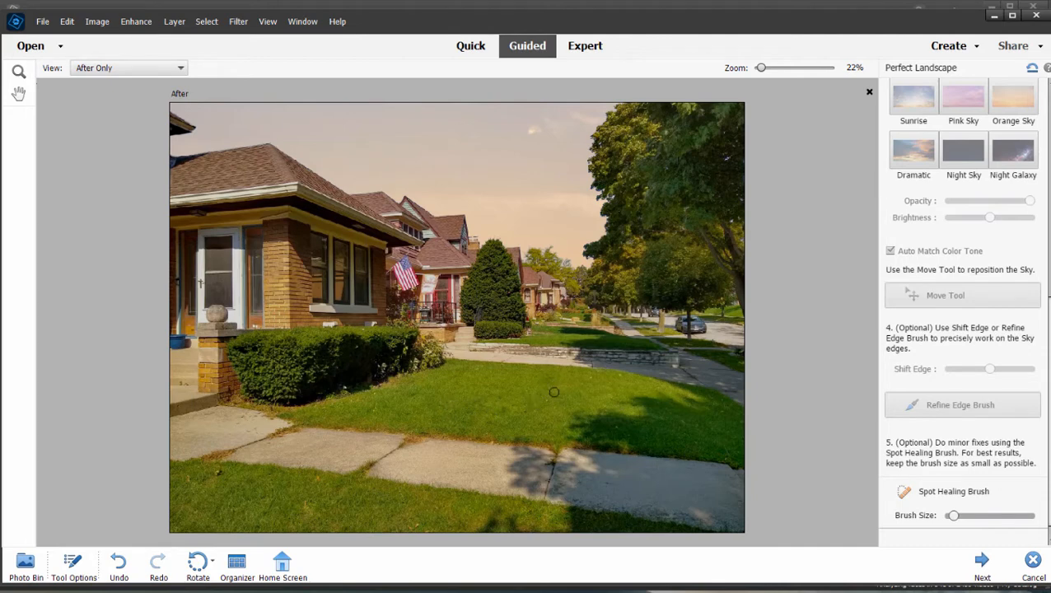
{"action": "mouse_move", "coordinate": [595, 377]}
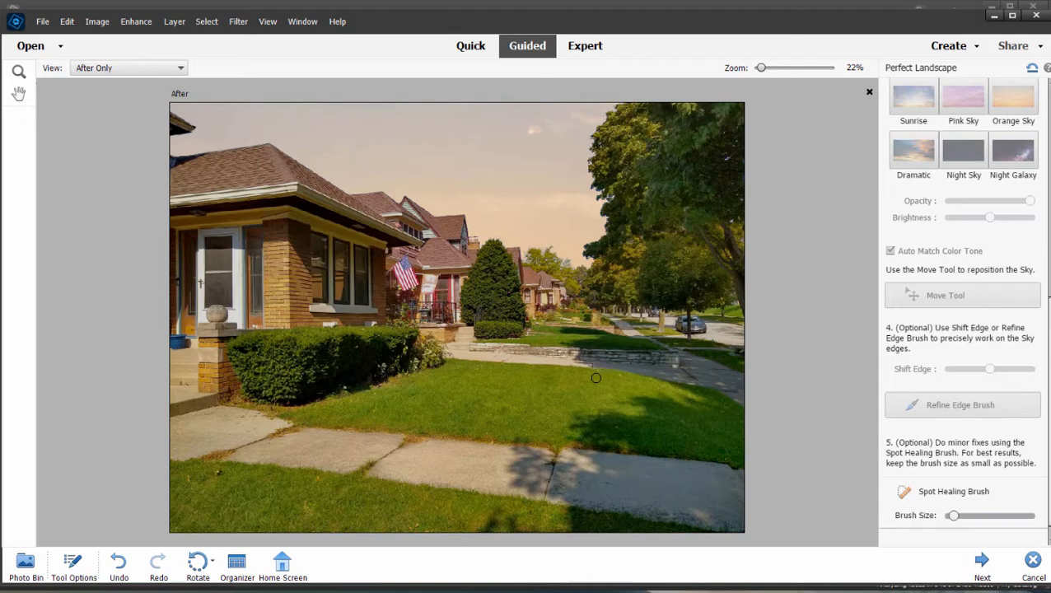
{"action": "mouse_move", "coordinate": [516, 420]}
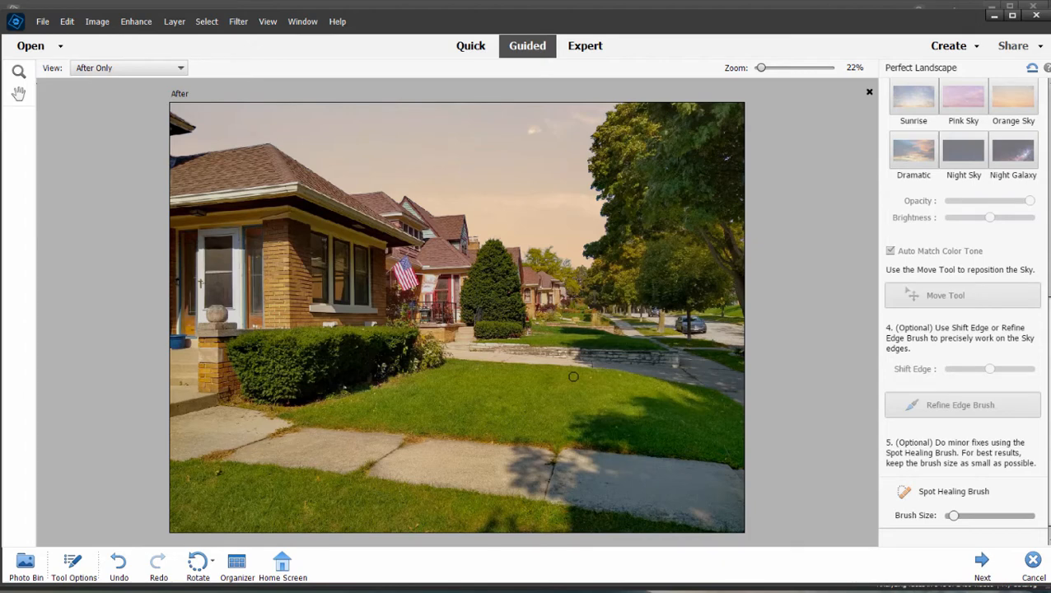
{"action": "mouse_move", "coordinate": [577, 376]}
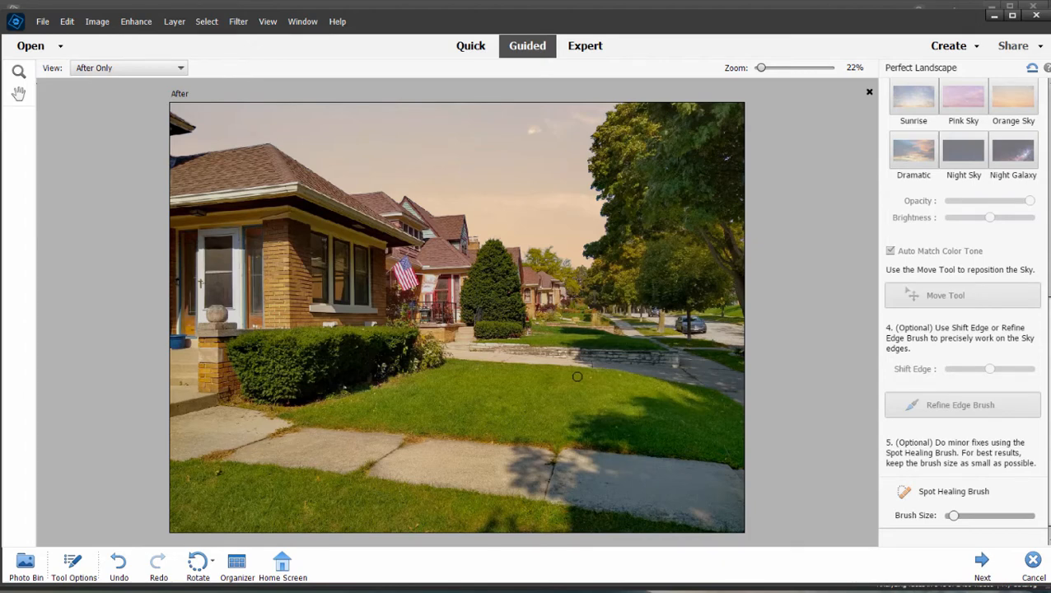
Switch the View to Before Only, then to Before & After - Horizontal.
{"action": "left_click", "coordinate": [128, 68]}
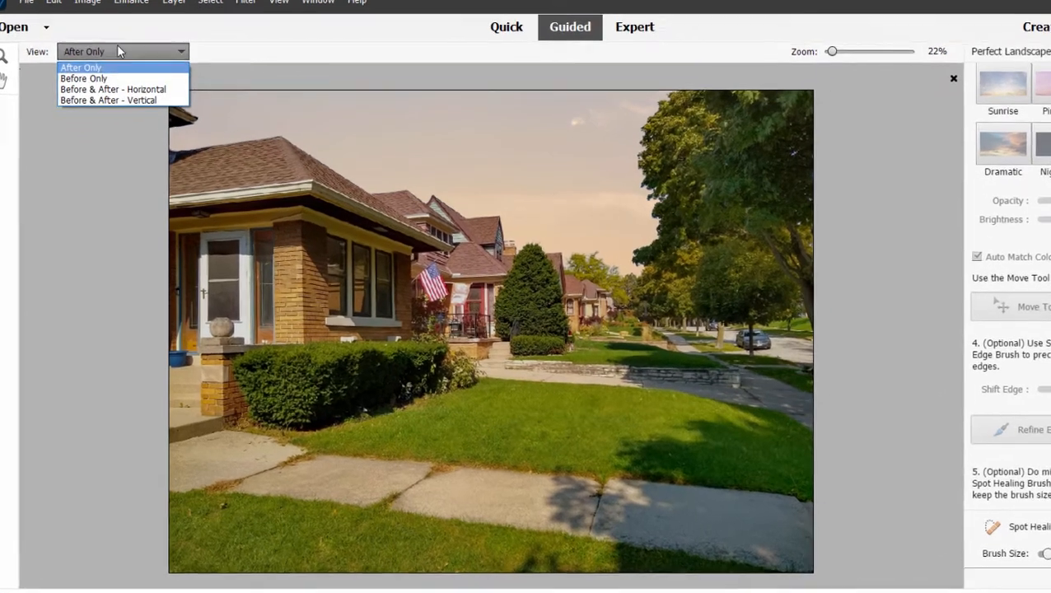
{"action": "left_click", "coordinate": [83, 78]}
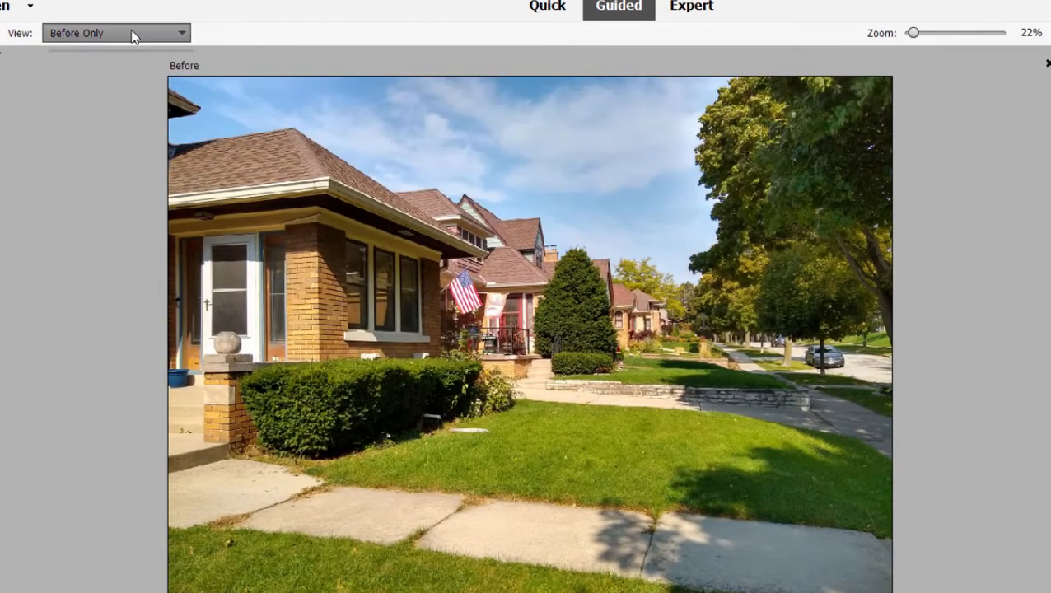
{"action": "left_click", "coordinate": [116, 33]}
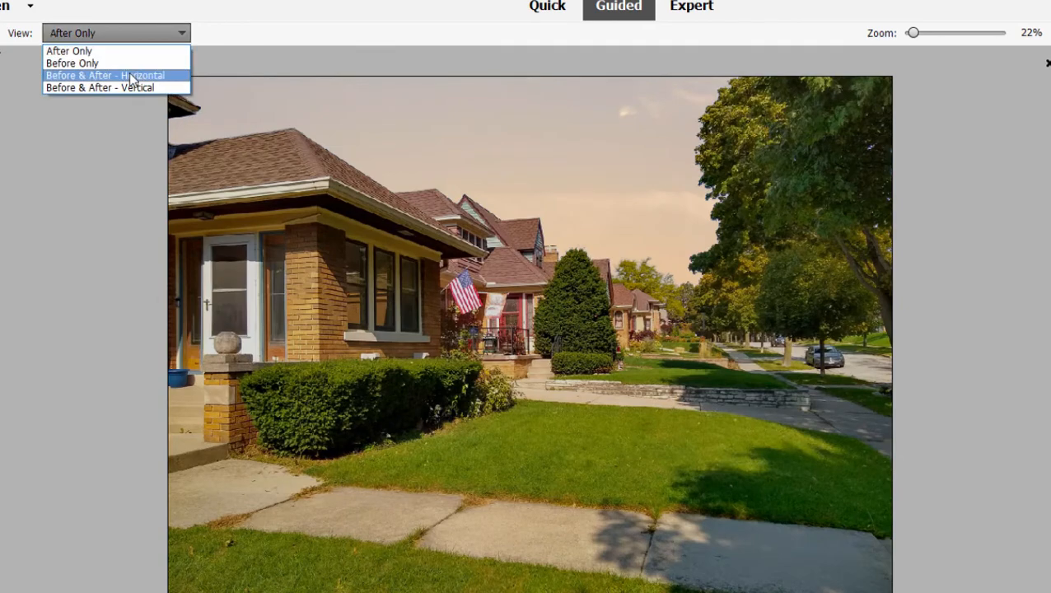
{"action": "left_click", "coordinate": [106, 75]}
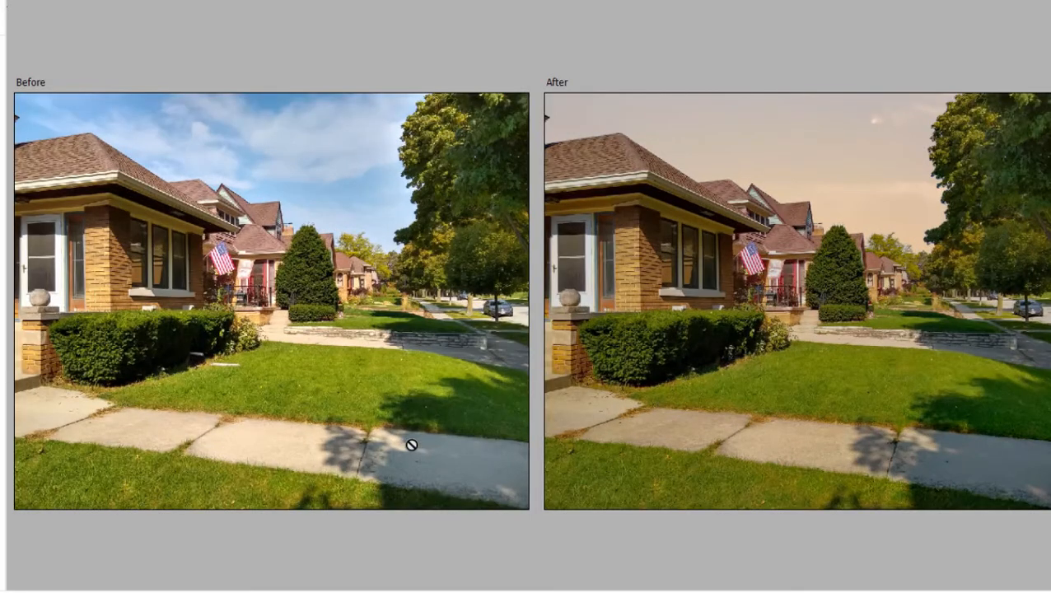